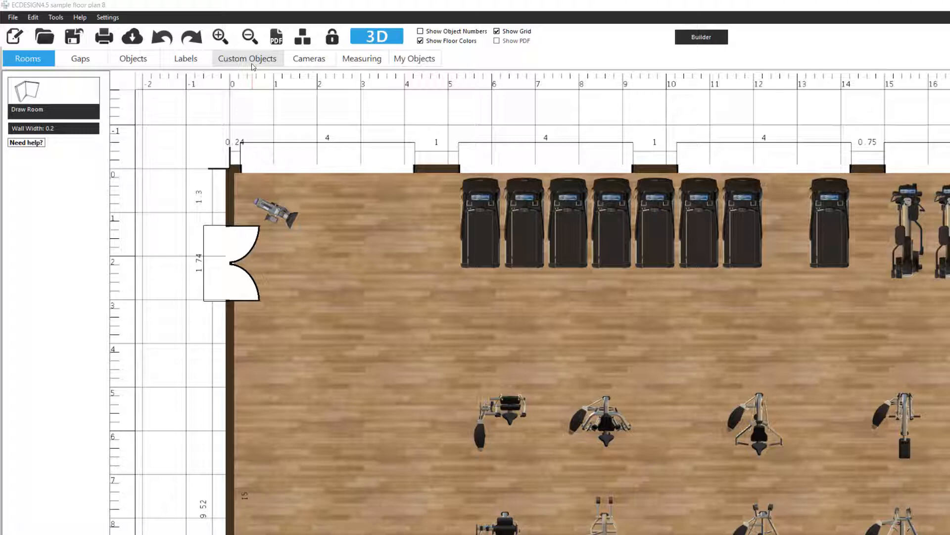
# Show the Custom Objects tools with custom floors, floor shapes and posters.
pyautogui.click(247, 59)
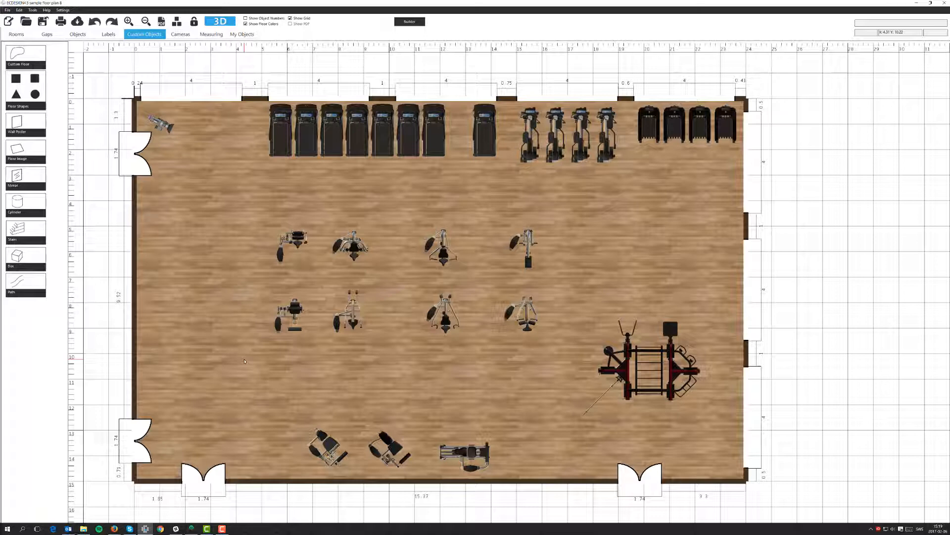
pyautogui.moveTo(182, 166)
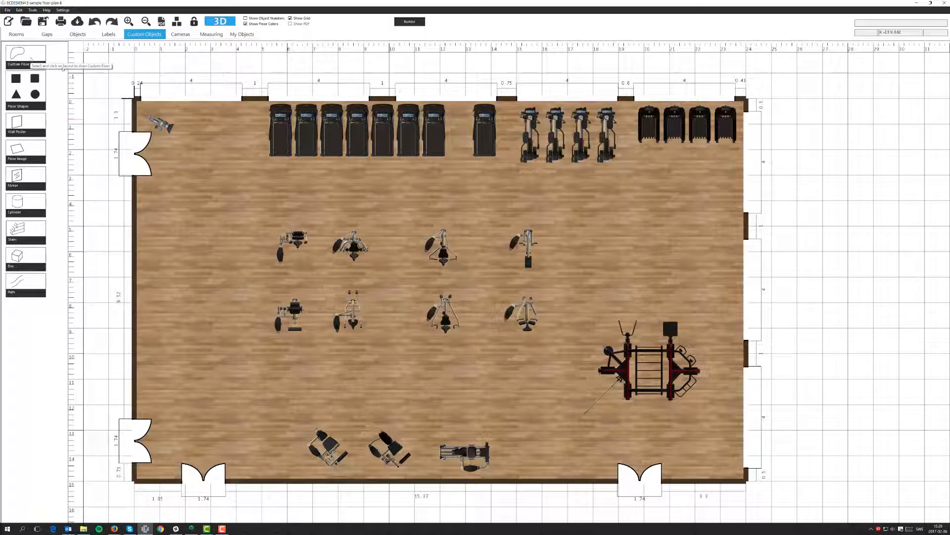
pyautogui.moveTo(192, 163)
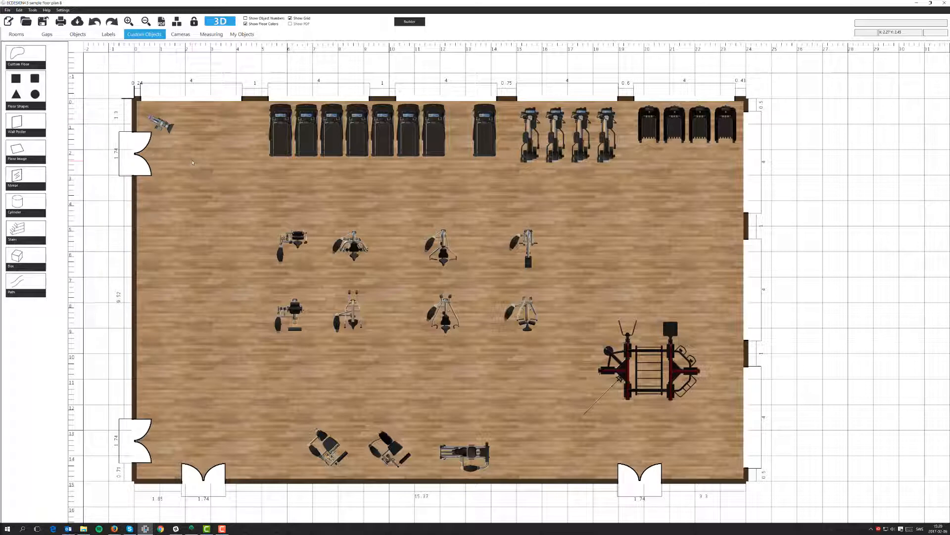
pyautogui.moveTo(245, 204)
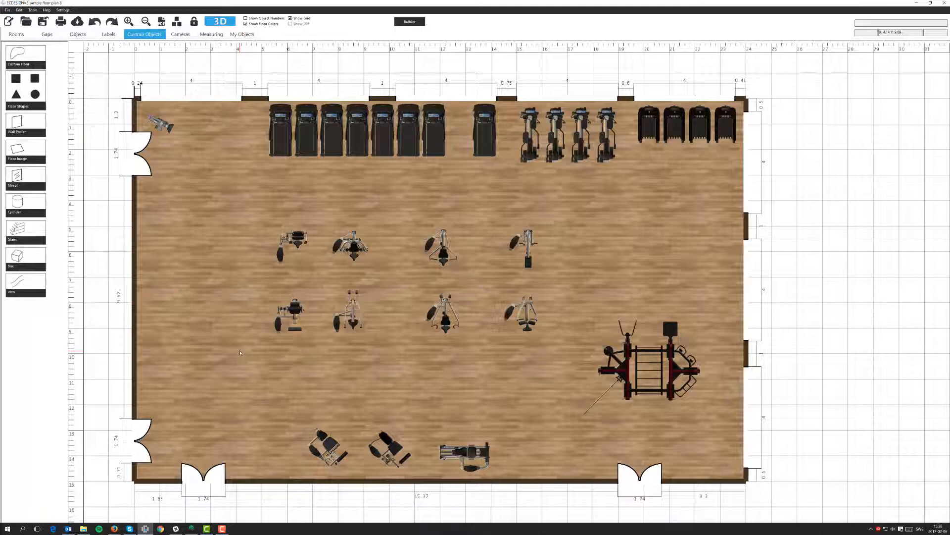
pyautogui.moveTo(204, 212)
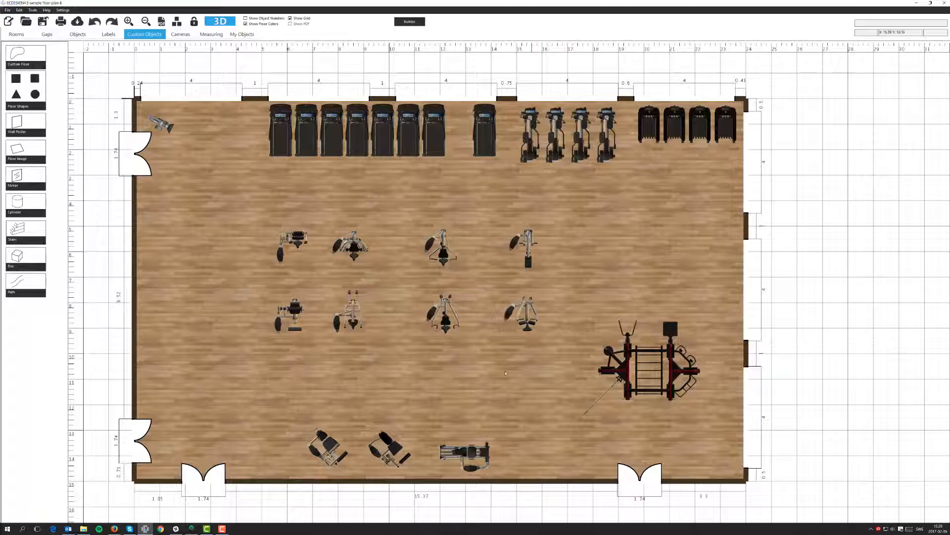
pyautogui.moveTo(256, 355)
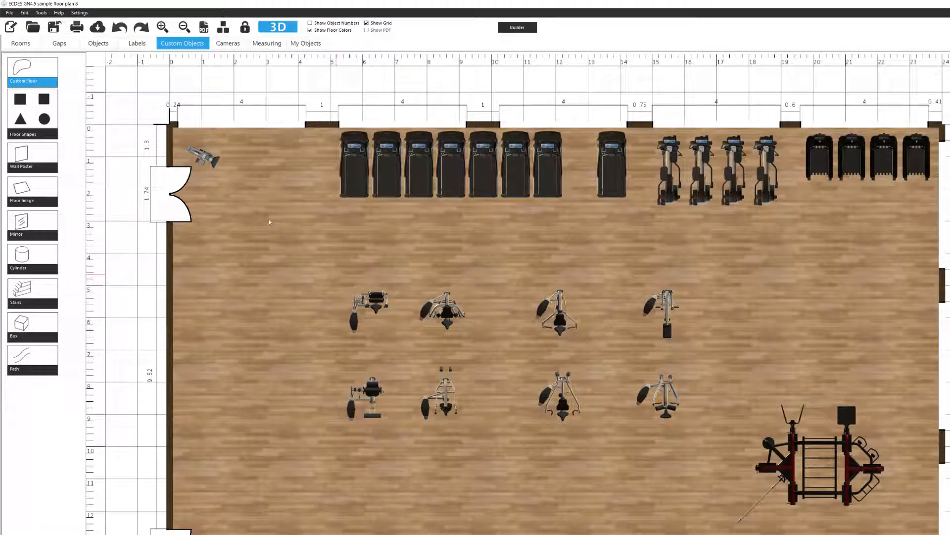
# Draw a rectangular custom floor around the eight central strength machines and select it for editing.
pyautogui.moveTo(335, 274); pyautogui.dragTo(697, 277)
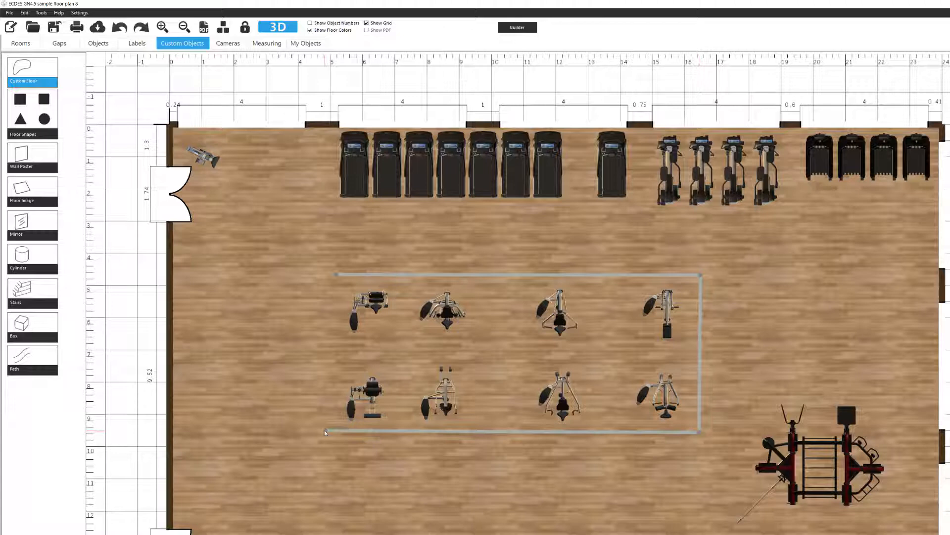
pyautogui.moveTo(262, 348)
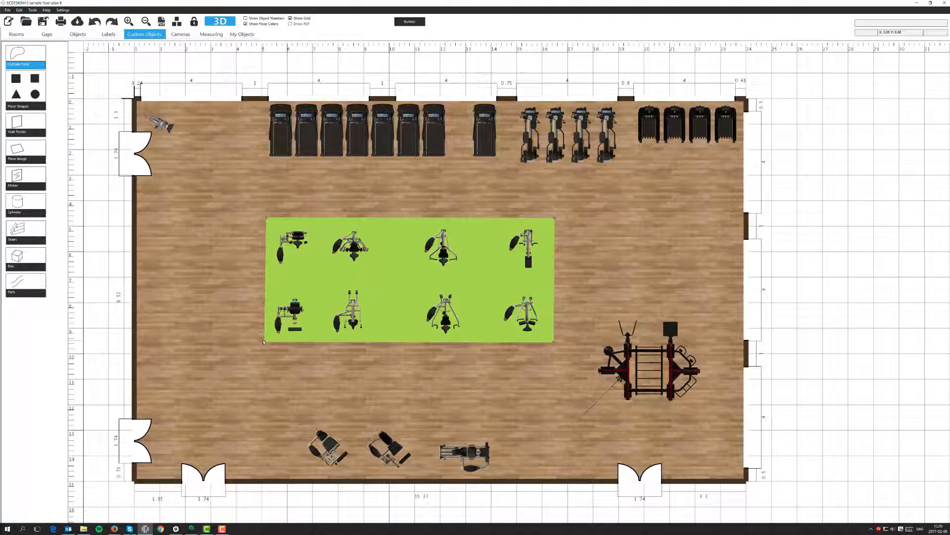
pyautogui.click(409, 279)
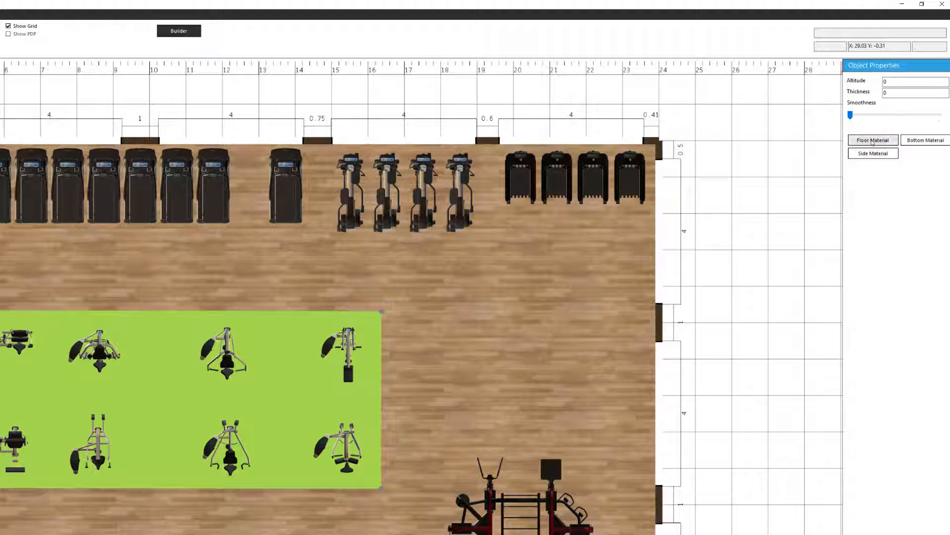
# Set the custom floor zone's material to the dark grey plain colour swatch.
pyautogui.click(873, 139)
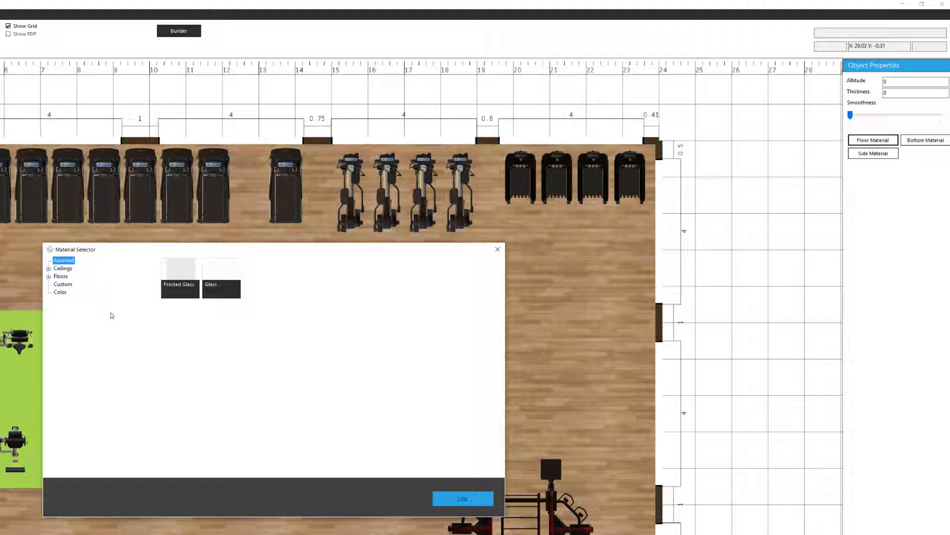
pyautogui.moveTo(103, 317)
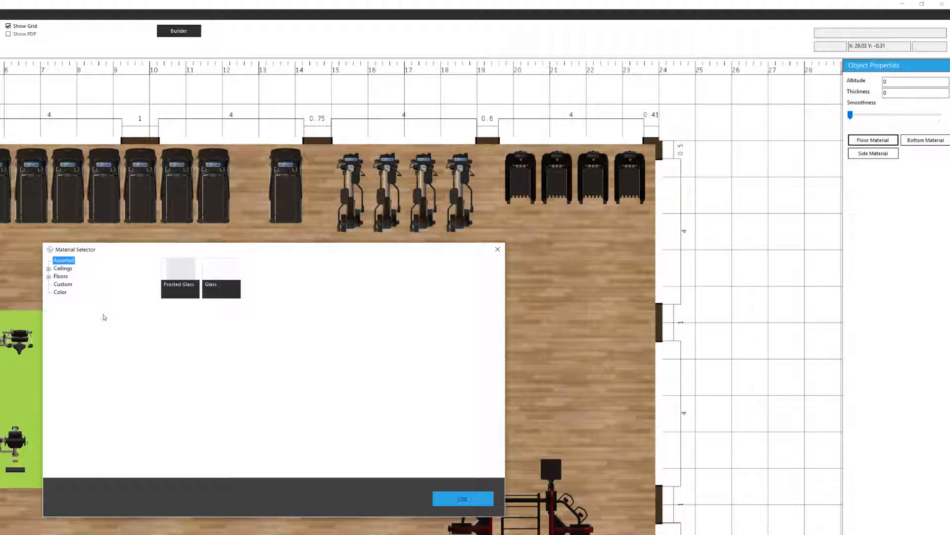
pyautogui.click(49, 276)
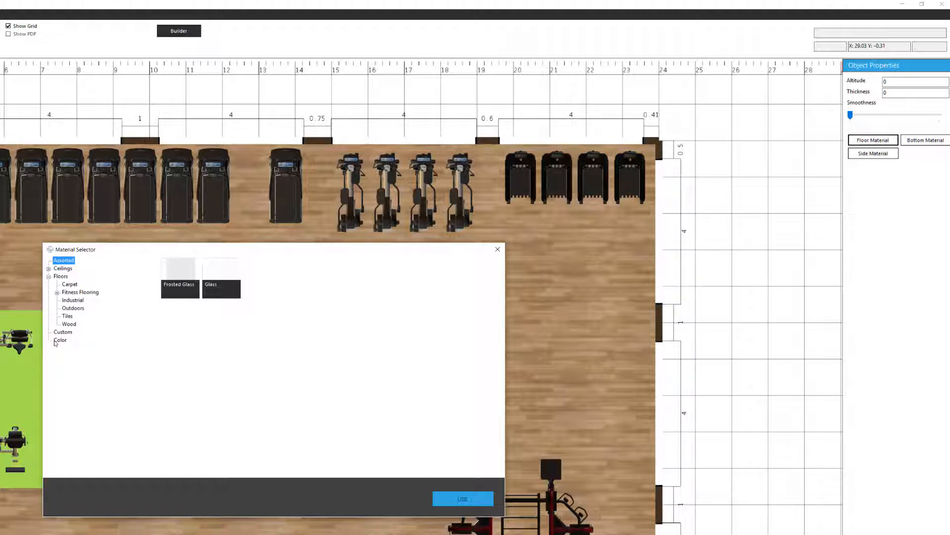
pyautogui.click(60, 340)
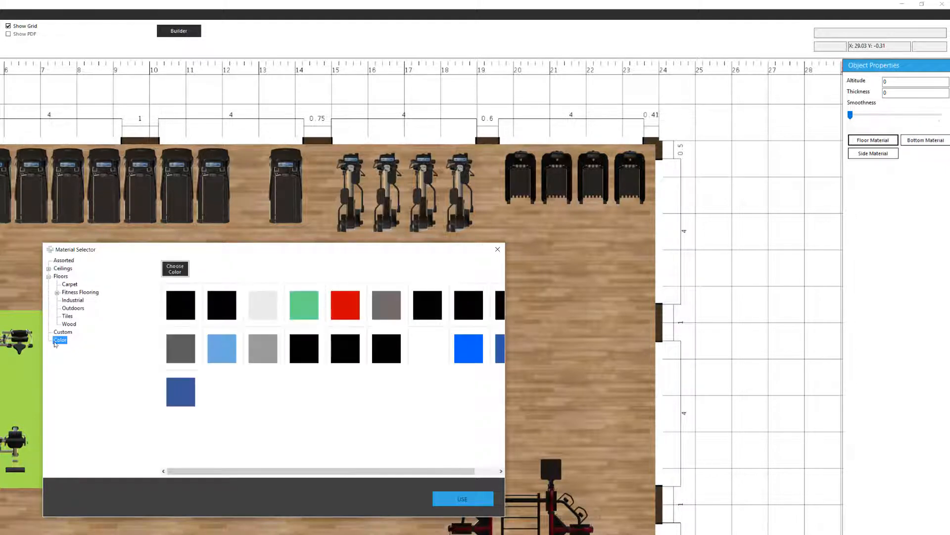
pyautogui.click(180, 348)
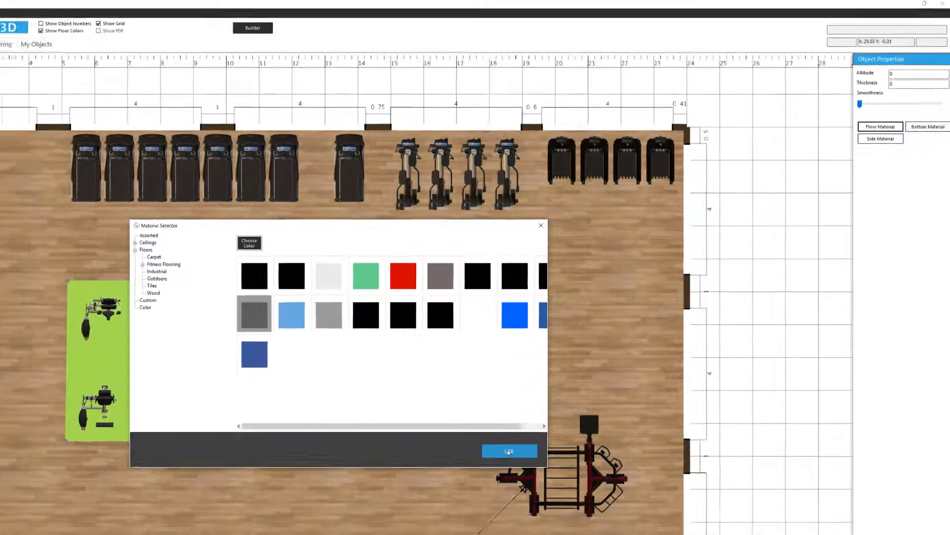
pyautogui.click(509, 452)
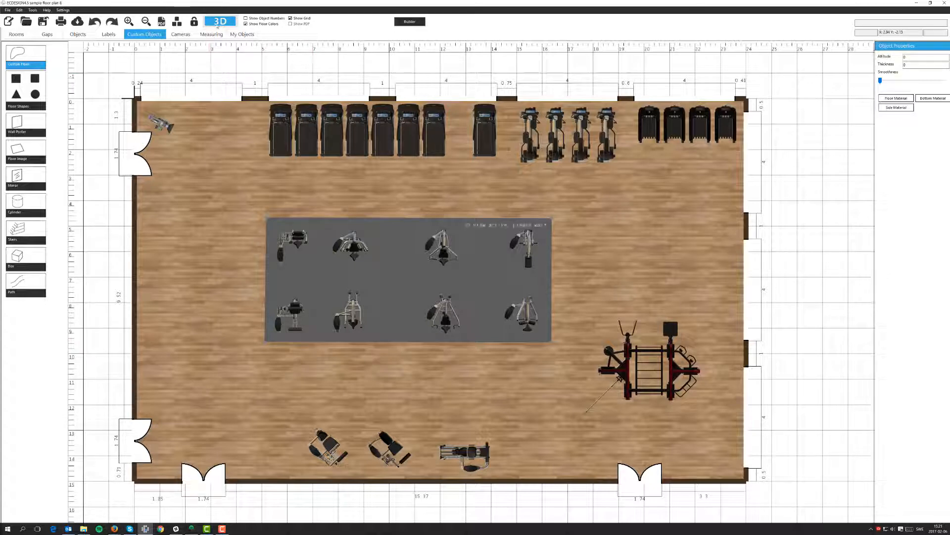
# View the gym briefly in 3D and exit back to the 2D floor plan.
pyautogui.click(220, 21)
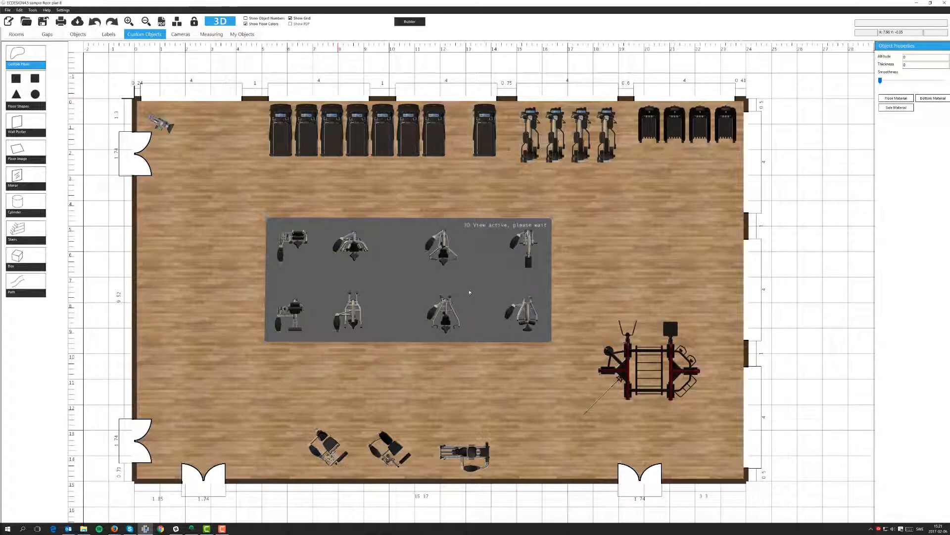
pyautogui.click(220, 21)
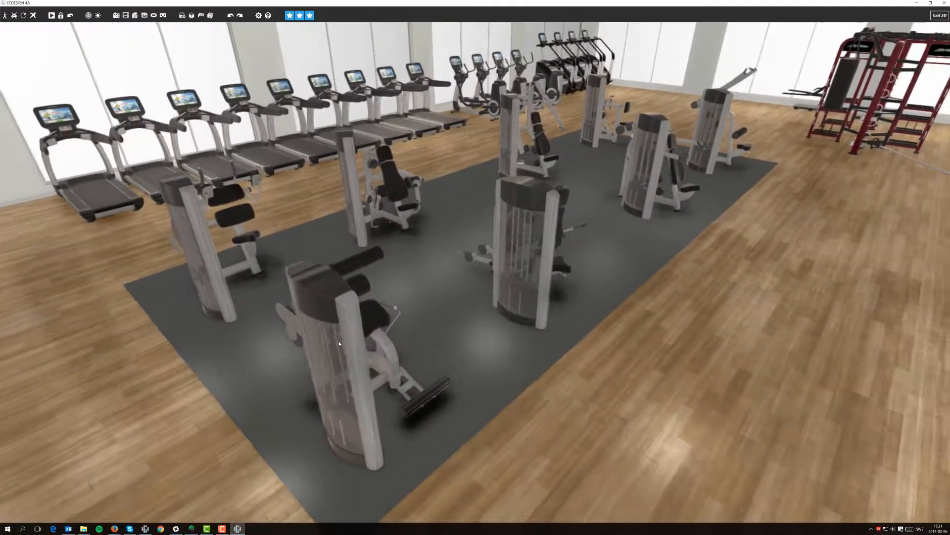
pyautogui.click(939, 15)
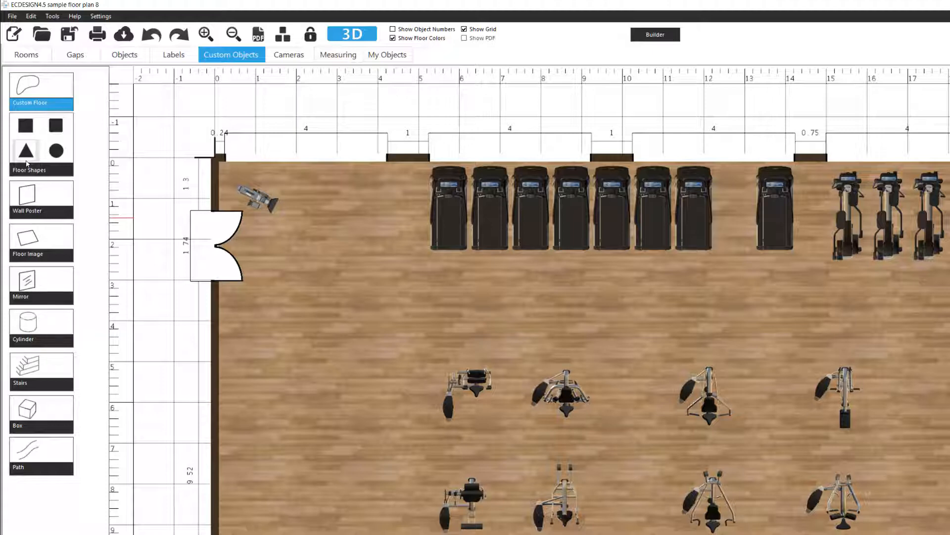
# Draw a square floor shape around the eight strength machines and bring up its material choices.
pyautogui.click(26, 126)
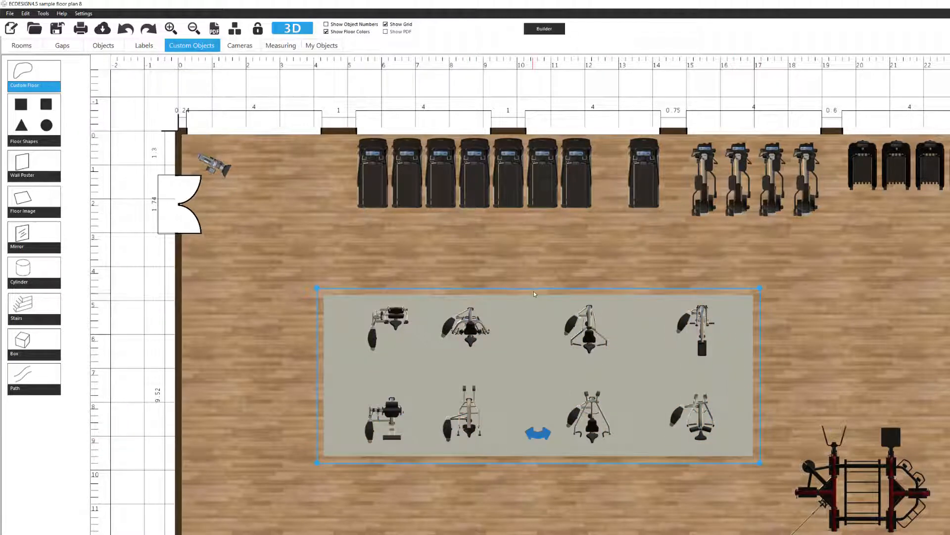
pyautogui.moveTo(534, 294); pyautogui.dragTo(537, 262)
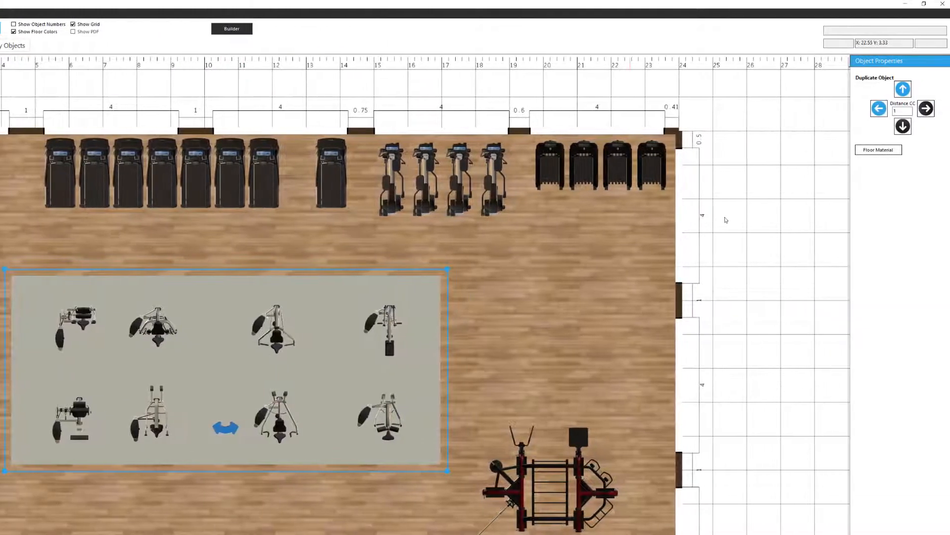
pyautogui.click(878, 149)
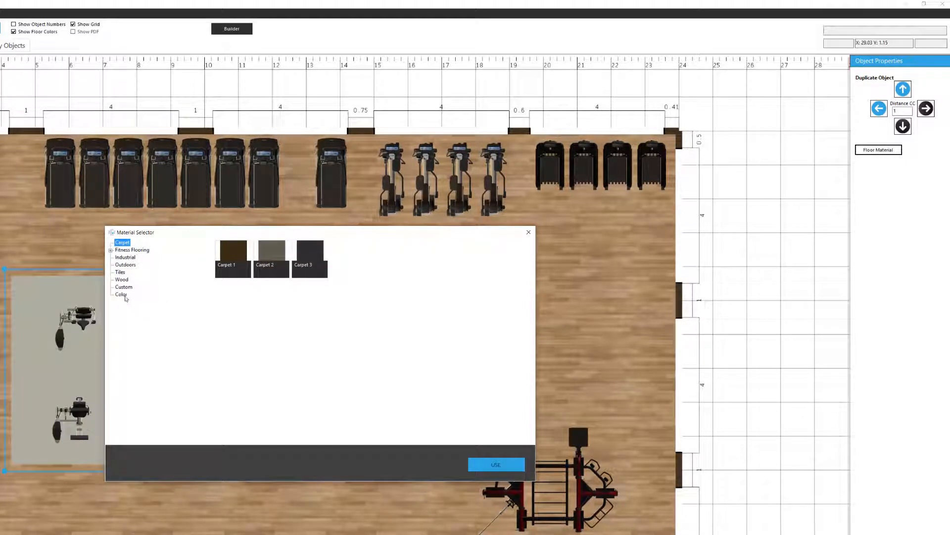
# Apply the dark grey Carpet 2 material to the rectangular zone and check it in 3D before returning to the plan.
pyautogui.click(271, 248)
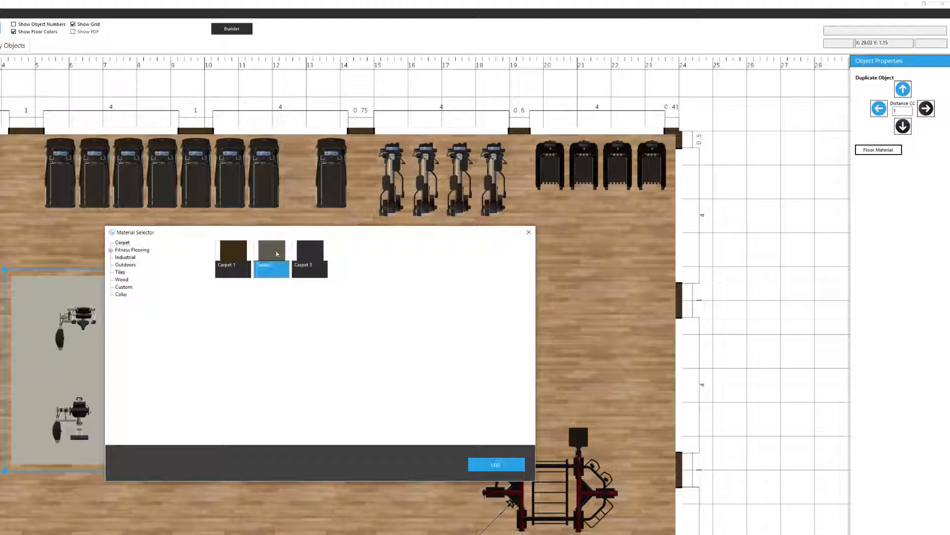
pyautogui.click(496, 463)
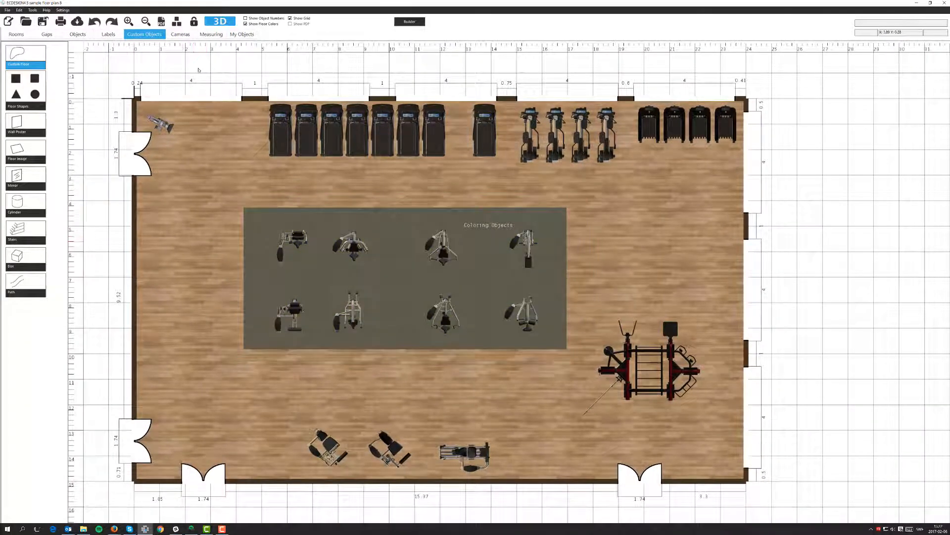
pyautogui.click(220, 21)
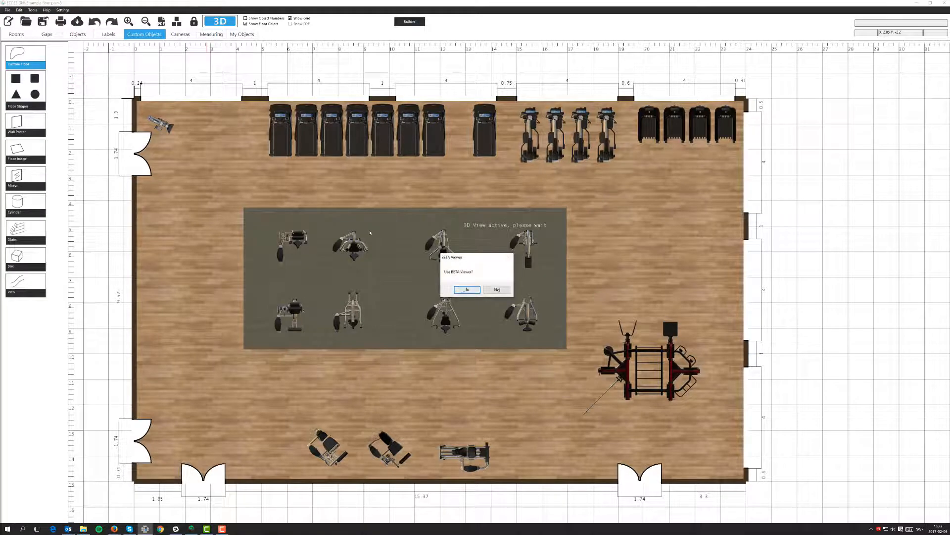
pyautogui.click(466, 289)
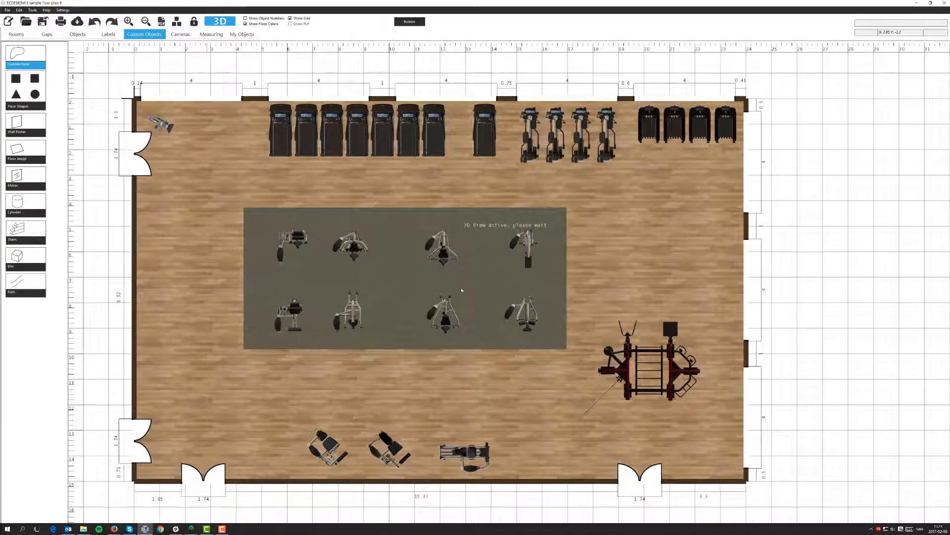
pyautogui.click(220, 21)
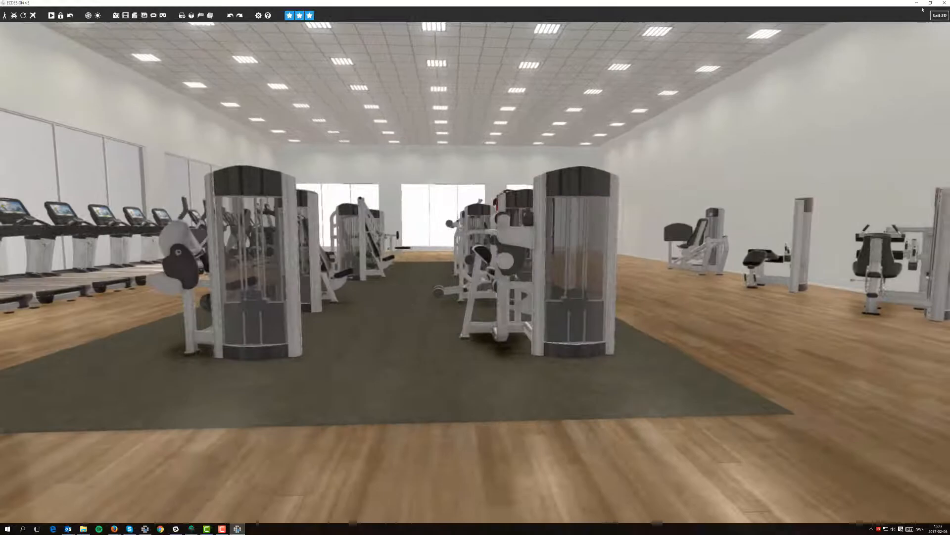
pyautogui.click(941, 6)
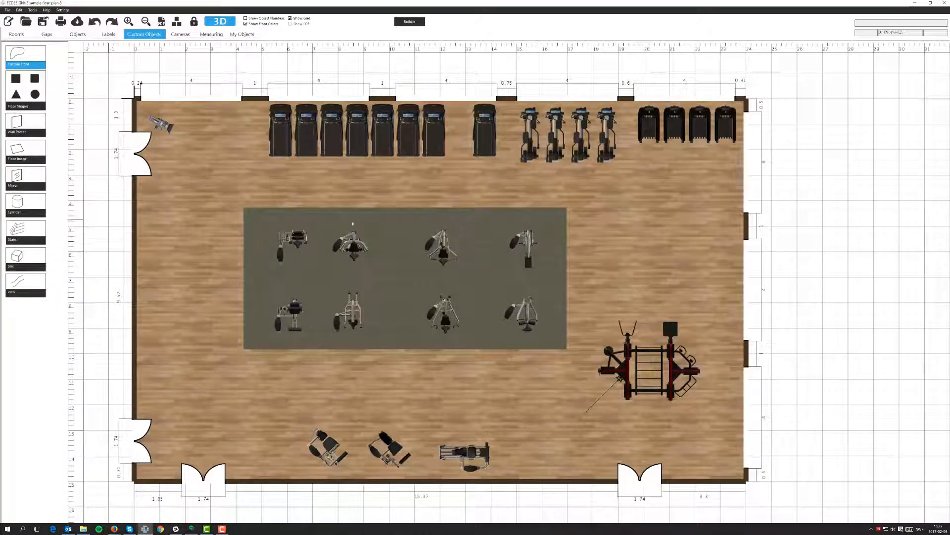
# Place two overlapping circular floor shapes, one small and one large, near the right wall.
pyautogui.click(404, 279)
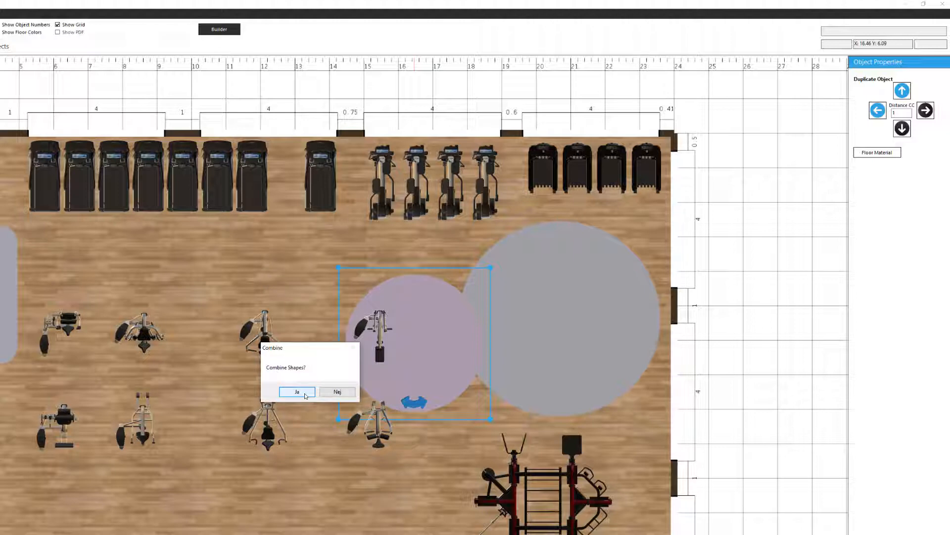
# Confirm Ja to combine the two circles and cover the merged shape with dark brown carpet.
pyautogui.click(297, 391)
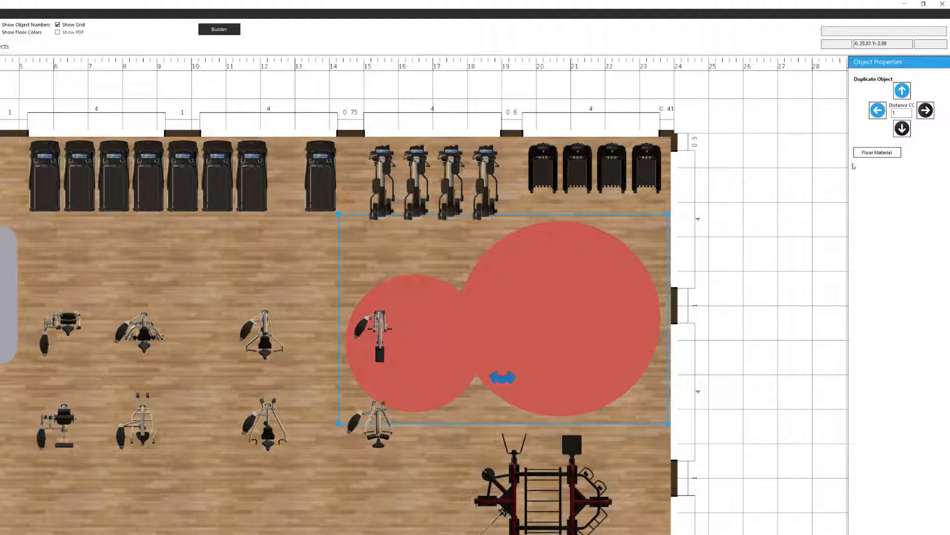
pyautogui.moveTo(628, 127)
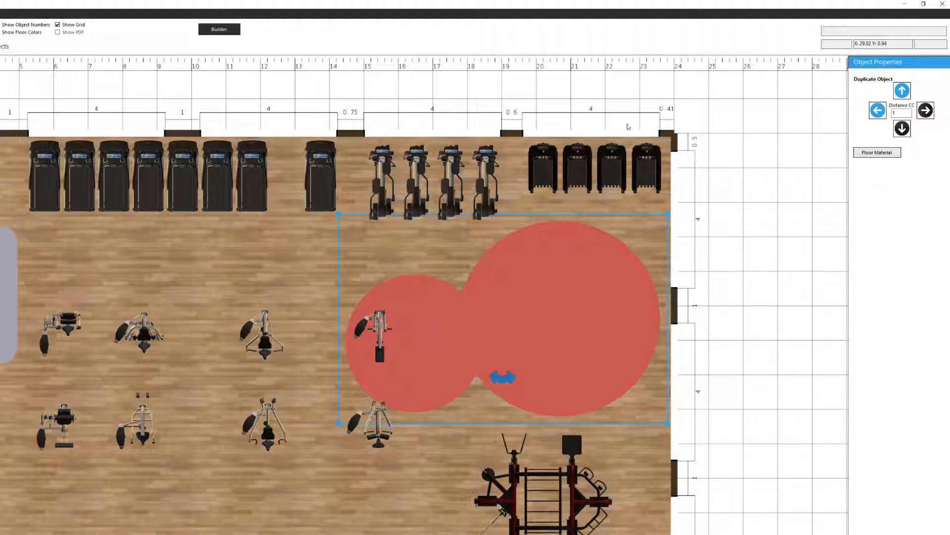
pyautogui.click(876, 153)
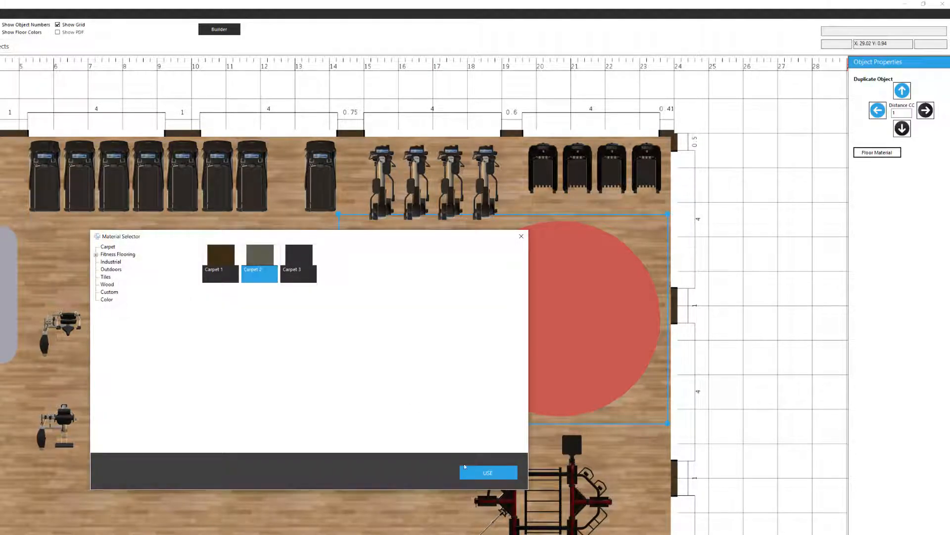
pyautogui.click(487, 472)
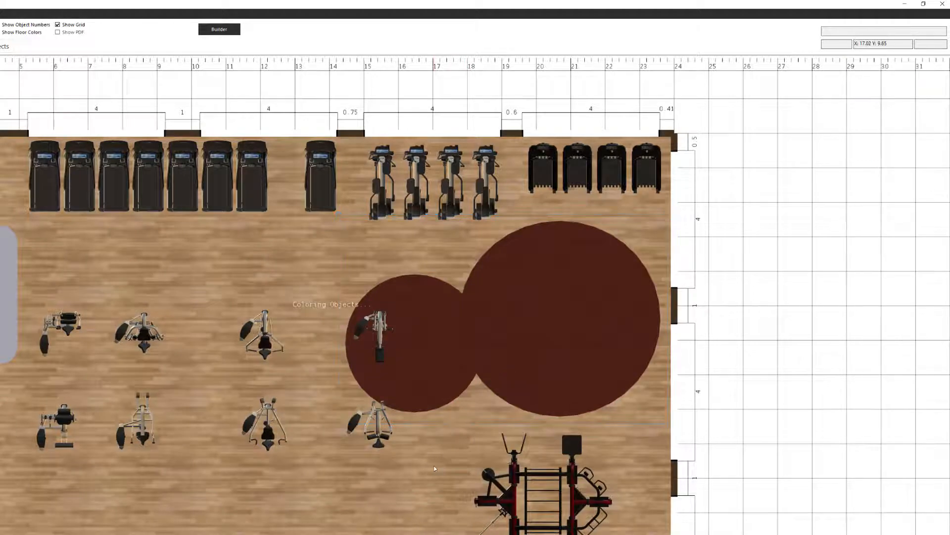